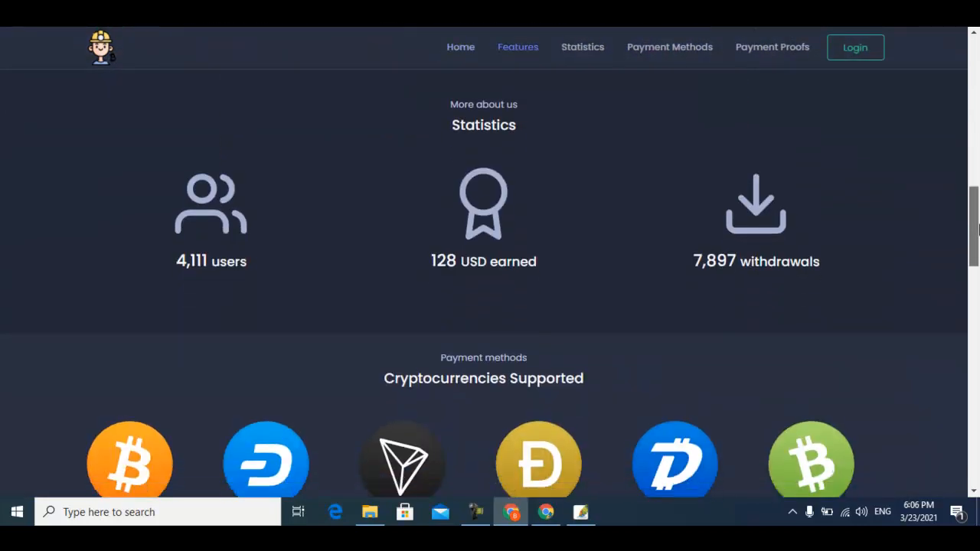
Start account registration from the home page and review the sign-up form fields.
scroll(down, 3)
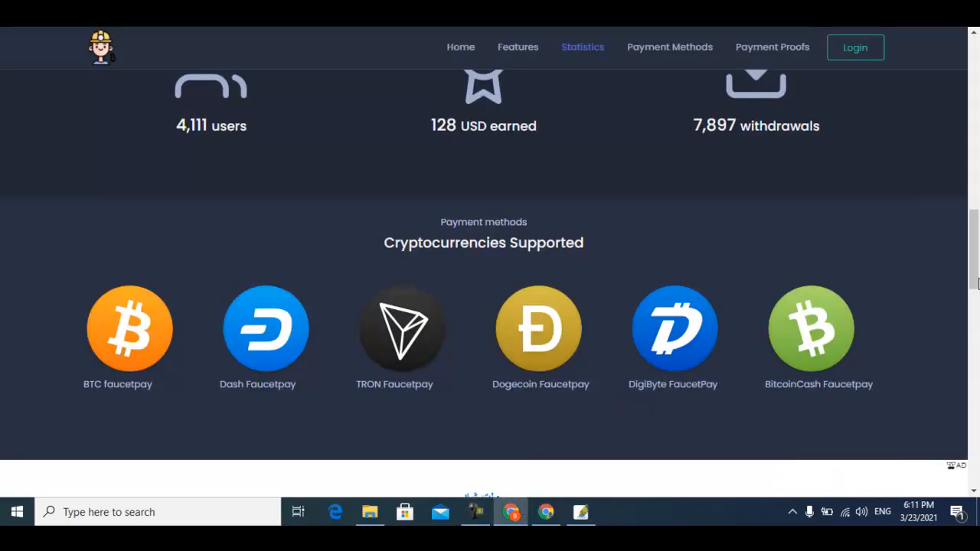
scroll(up, 3)
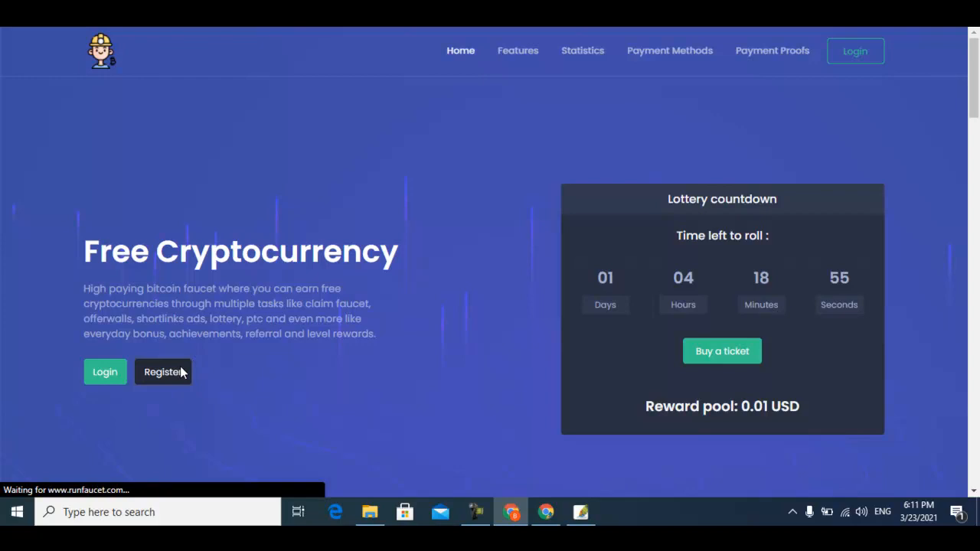
mouse_move(272, 369)
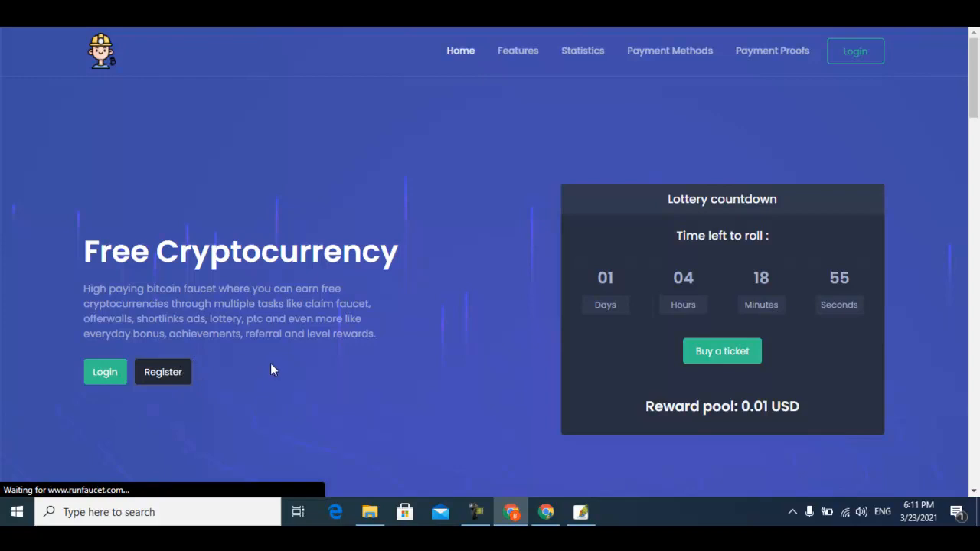
click(162, 372)
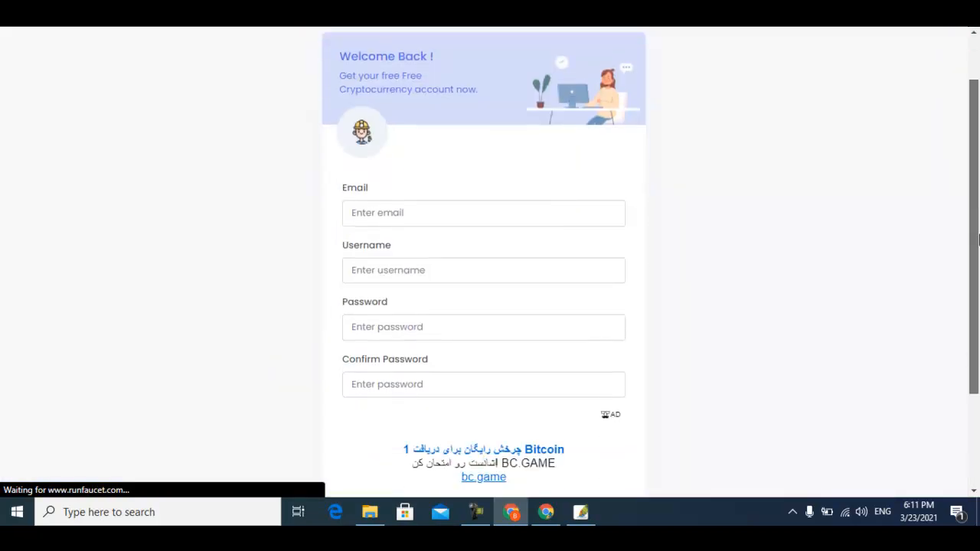
scroll(down, 3)
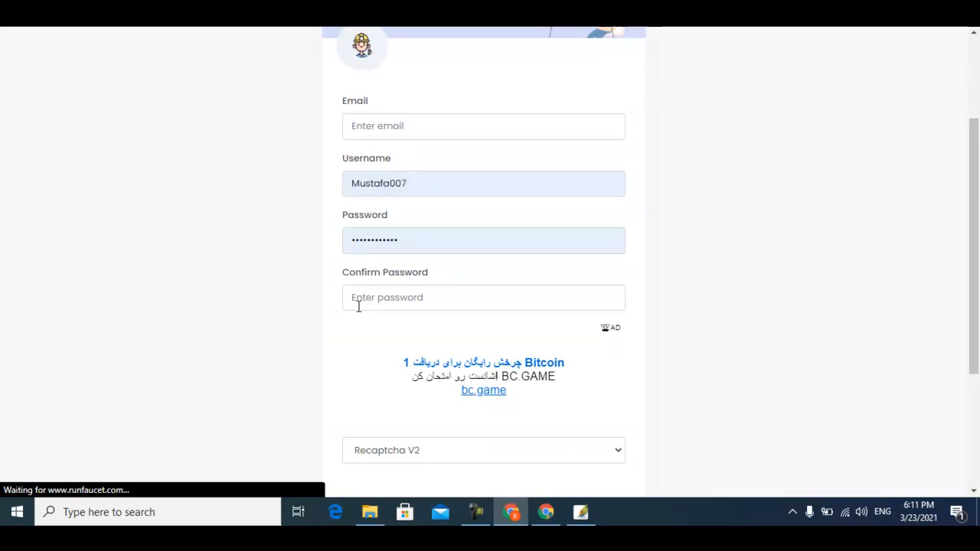
scroll(down, 3)
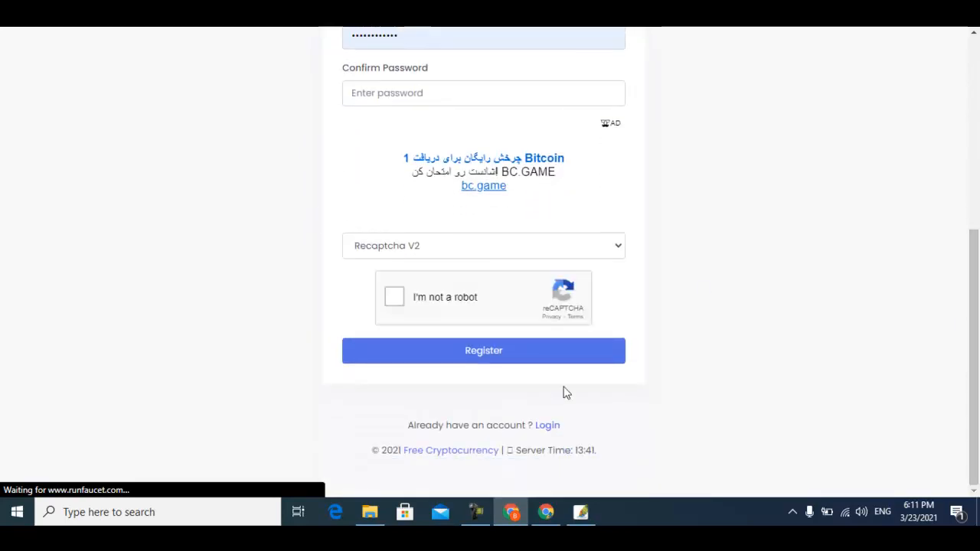
mouse_move(546, 425)
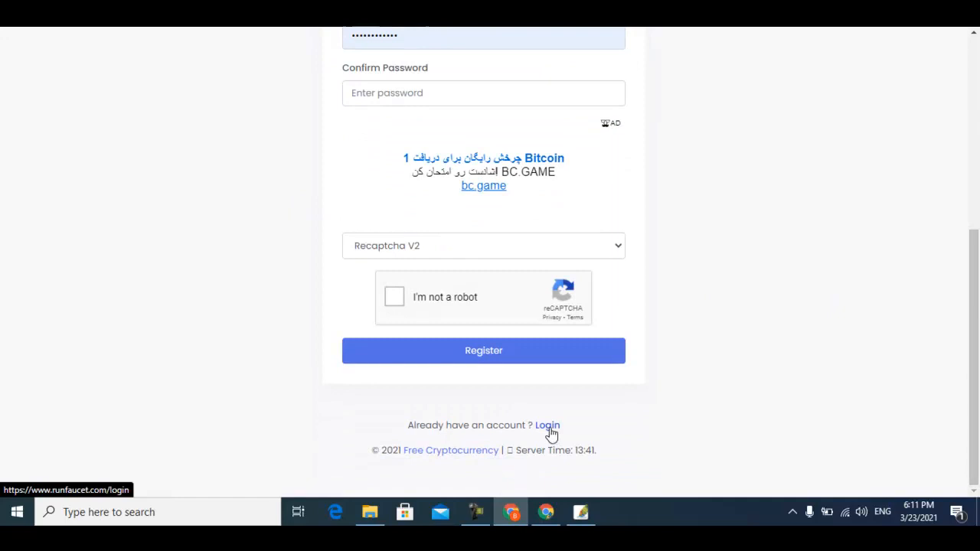
mouse_move(548, 424)
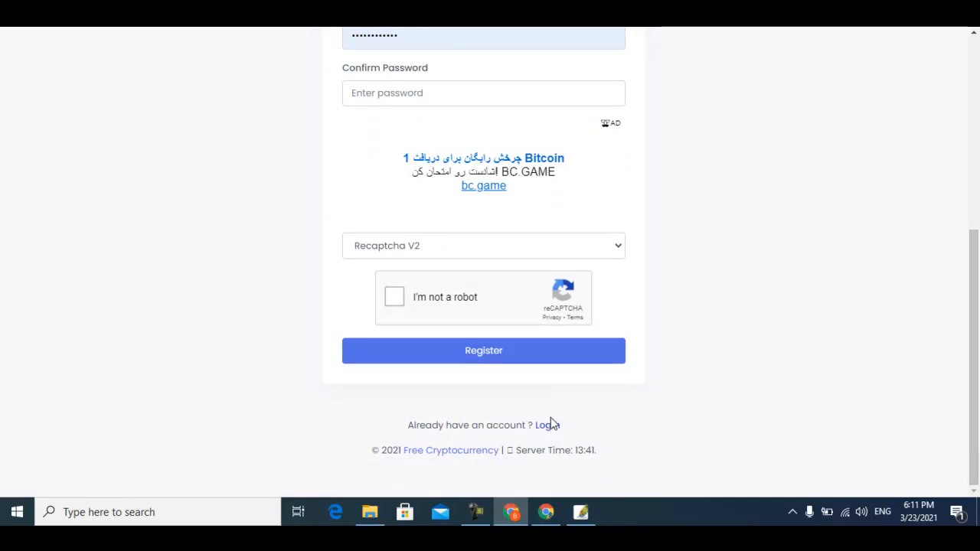
Sign in with the account credentials, passing the 'I'm not a robot' taxi image challenge.
click(550, 426)
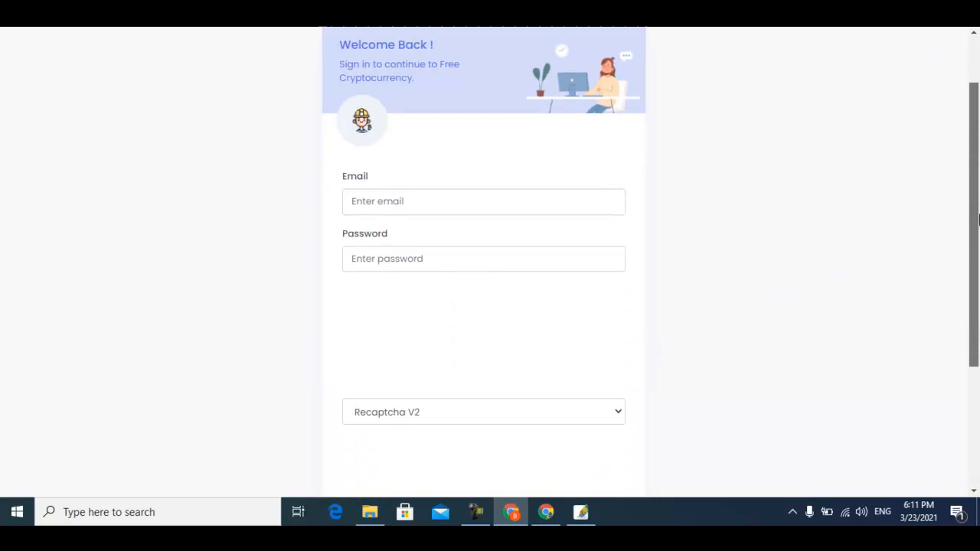
scroll(down, 3)
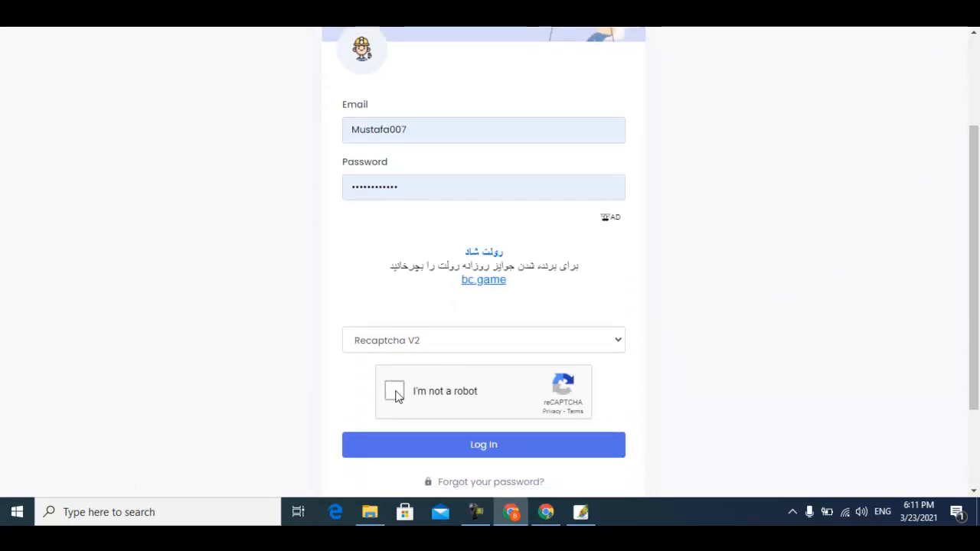
click(395, 392)
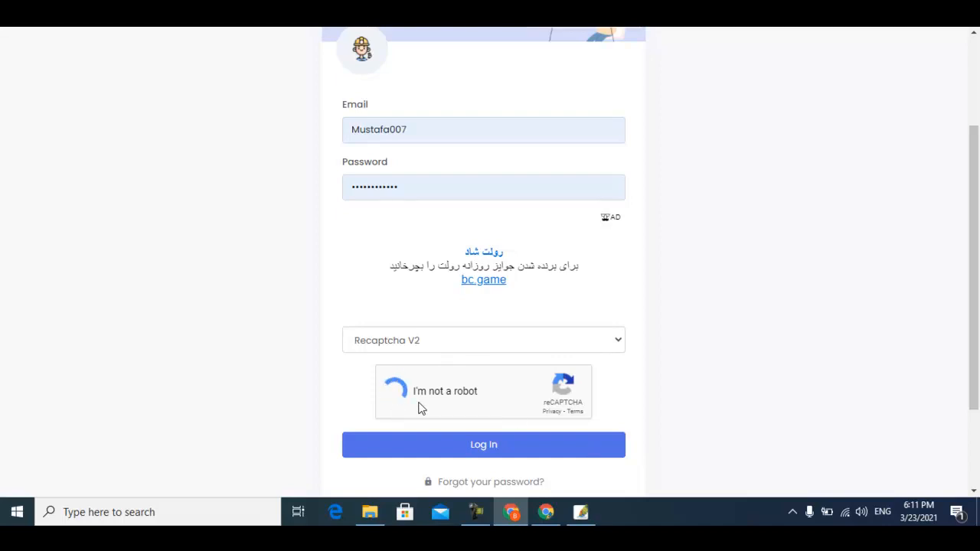
click(395, 392)
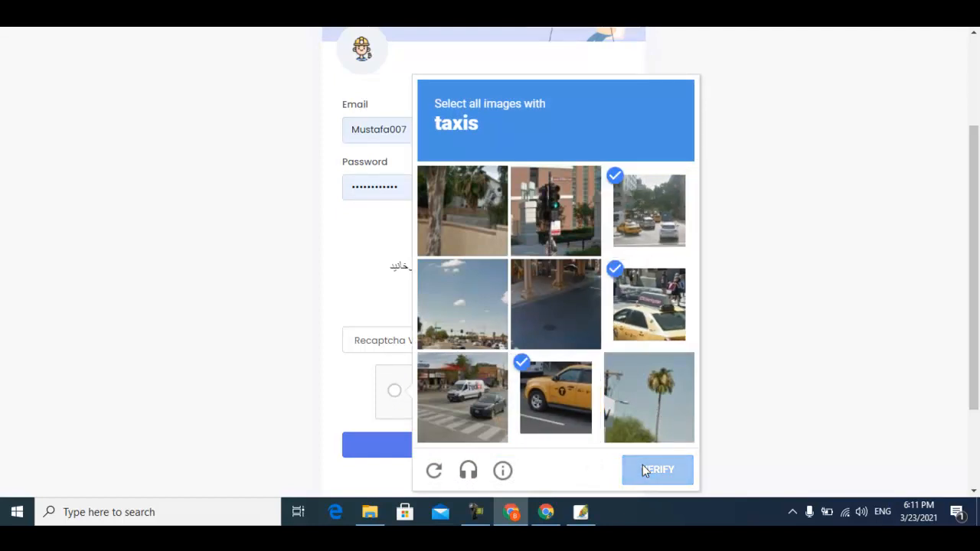
click(657, 468)
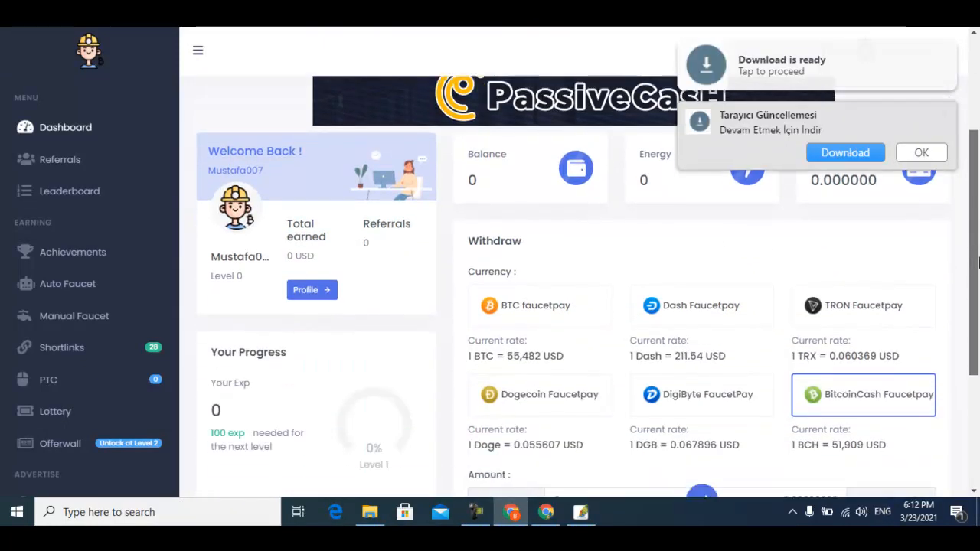
scroll(down, 3)
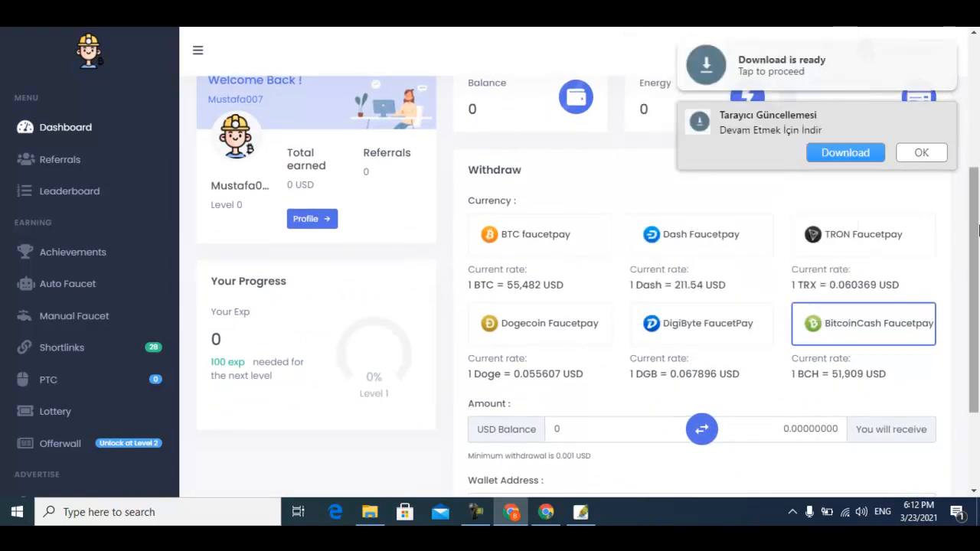
scroll(down, 3)
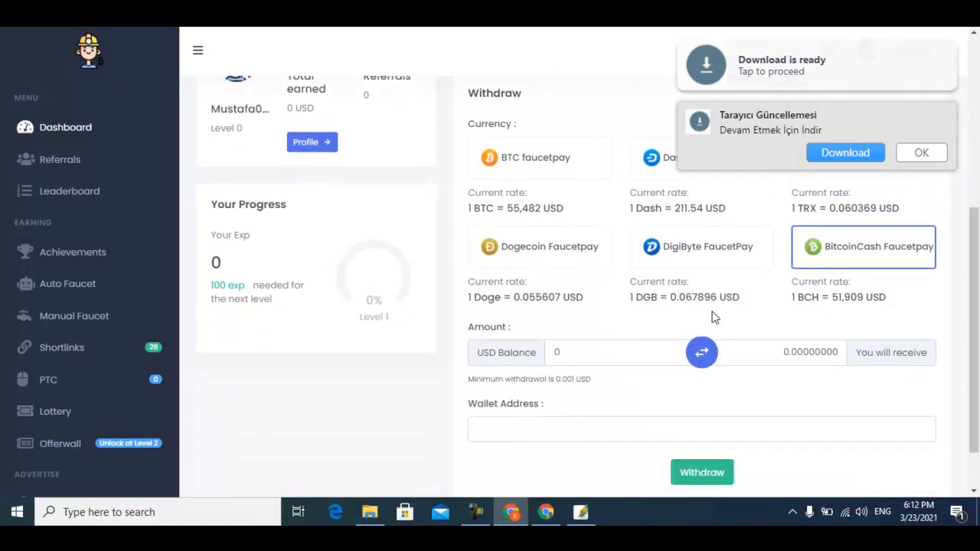
mouse_move(568, 389)
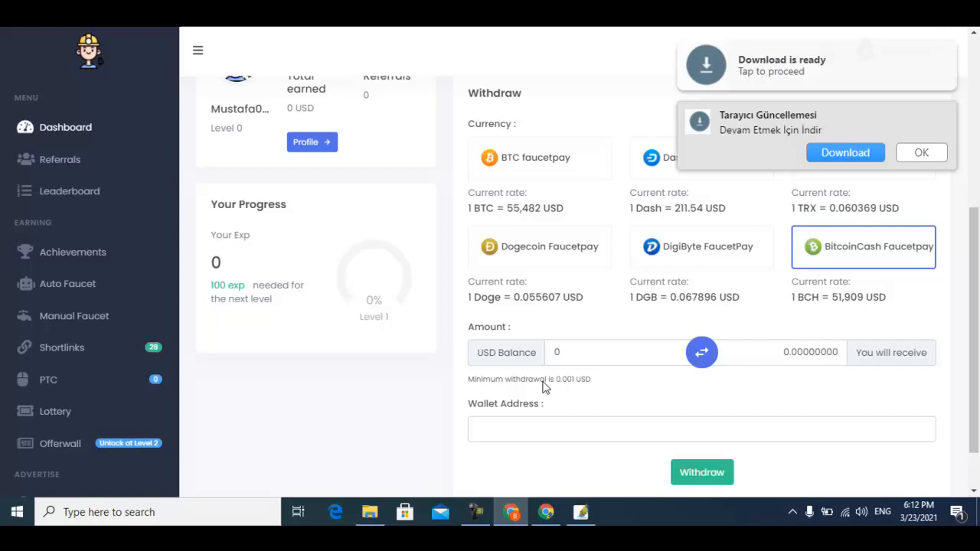
scroll(up, 3)
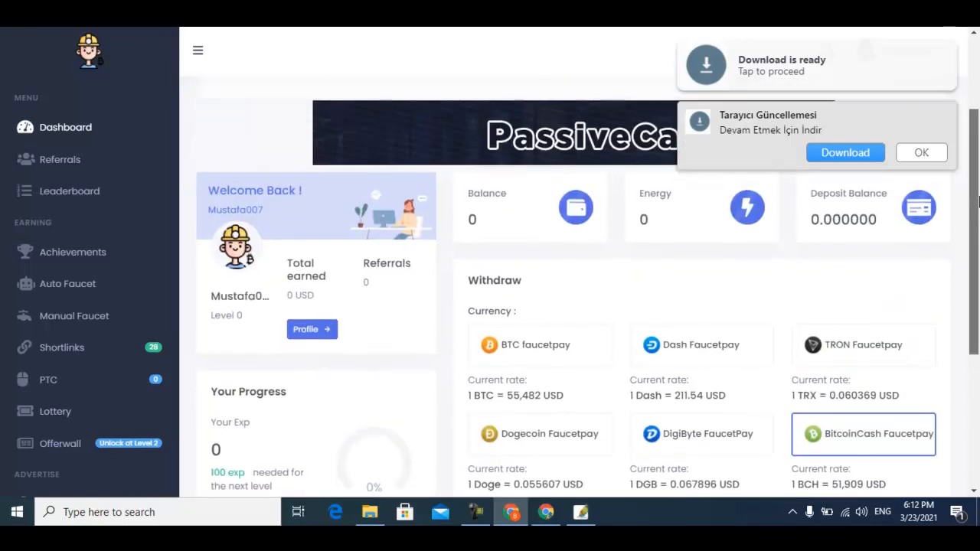
scroll(down, 3)
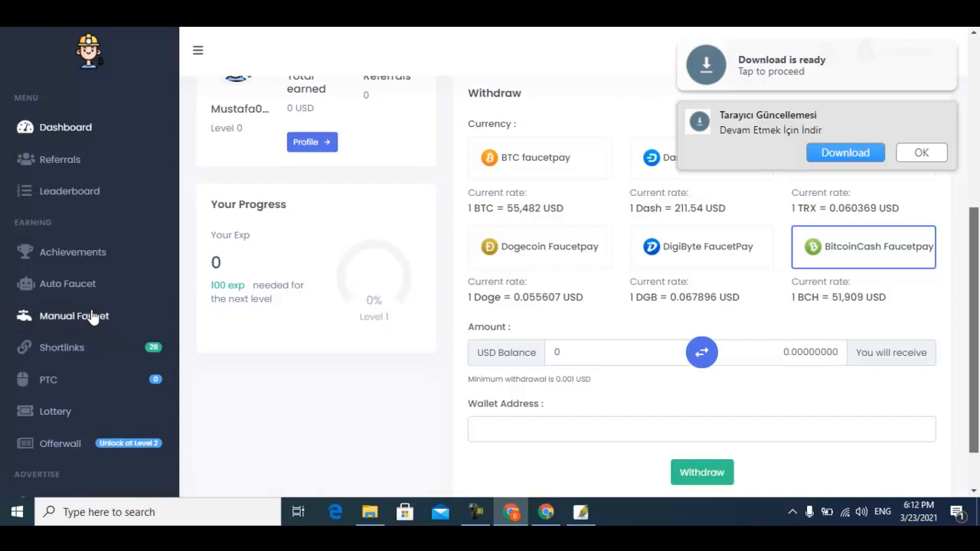
Collect the Manual Faucet reward, adding 0.0006 USD to the balance.
click(74, 315)
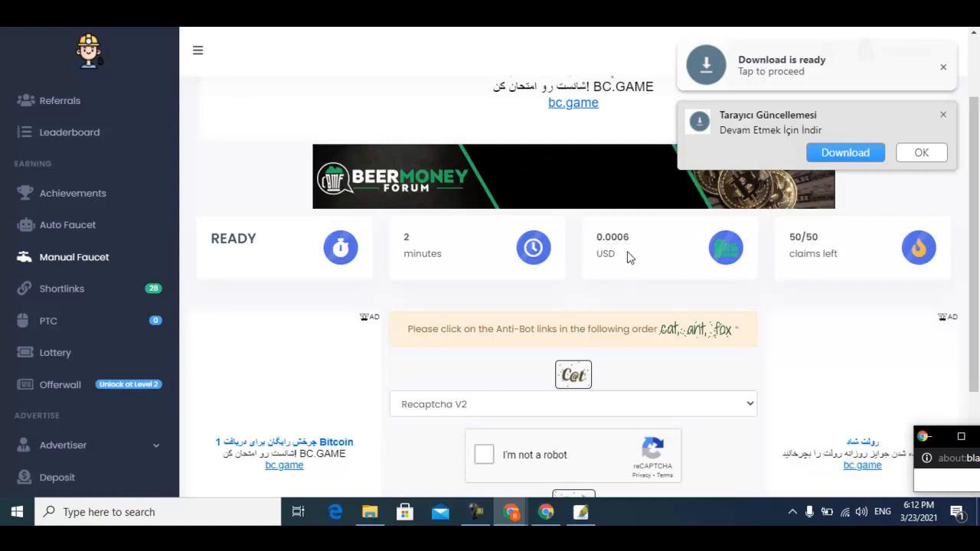
mouse_move(818, 251)
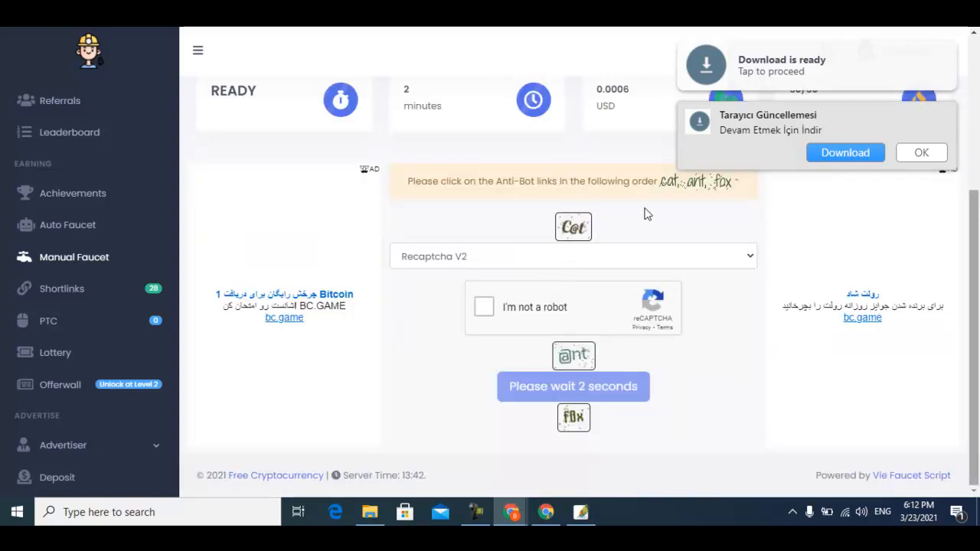
mouse_move(726, 199)
text(sweety pie)
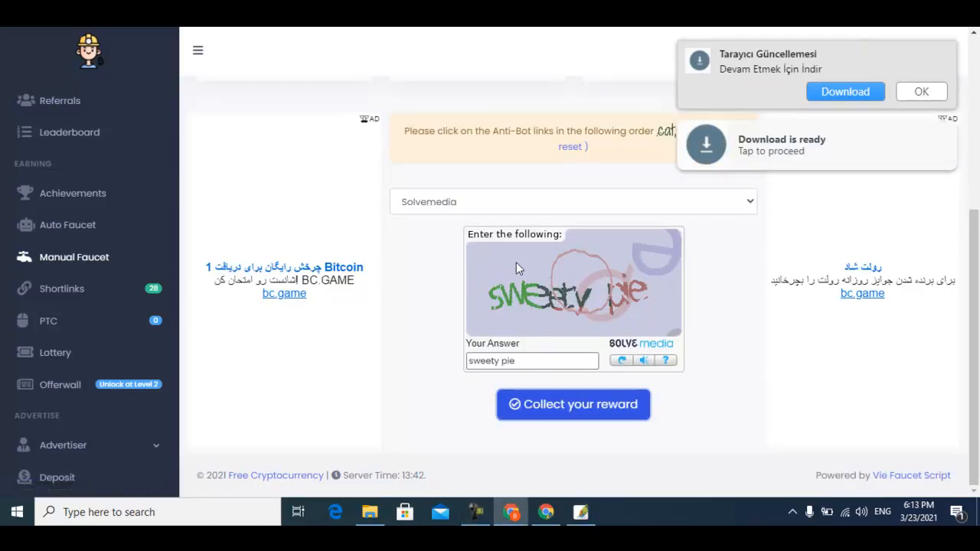
click(573, 404)
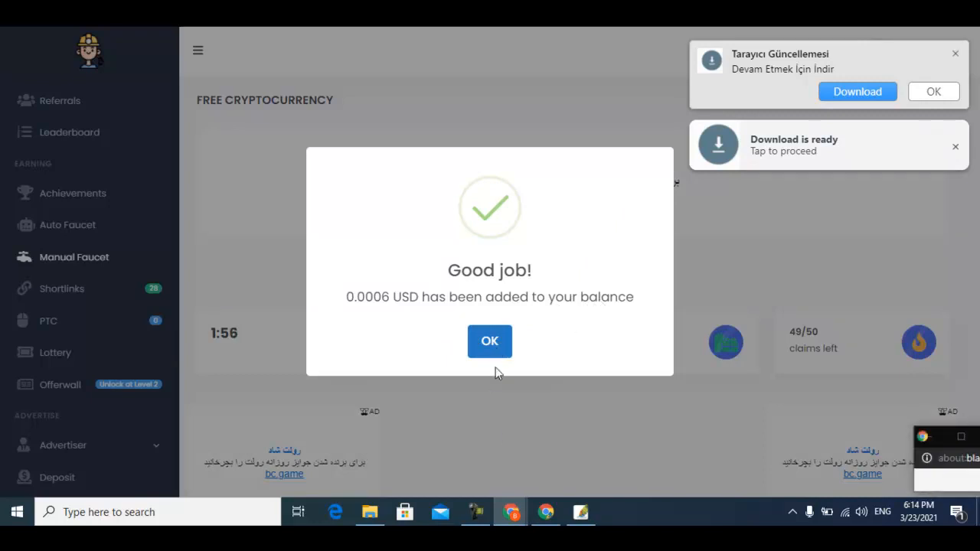
click(490, 340)
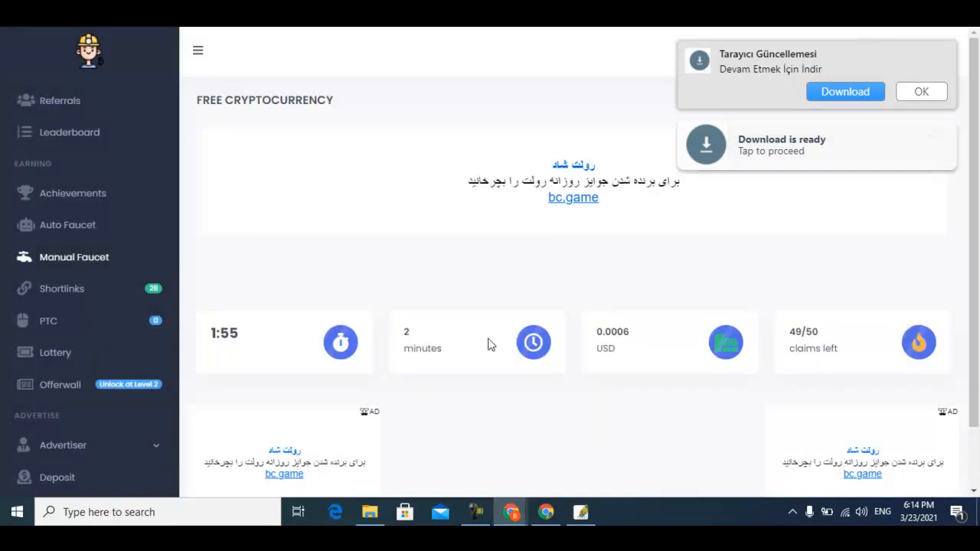
scroll(down, 3)
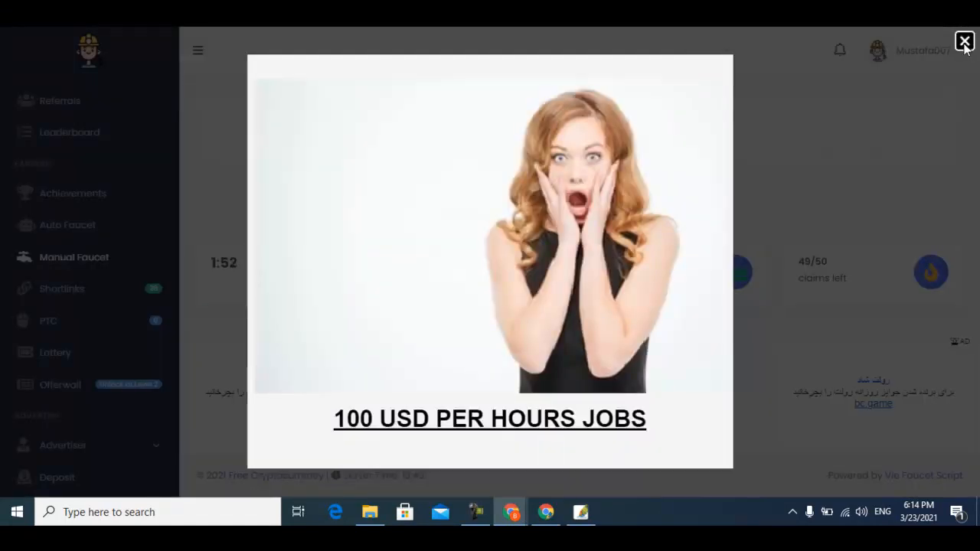
click(965, 40)
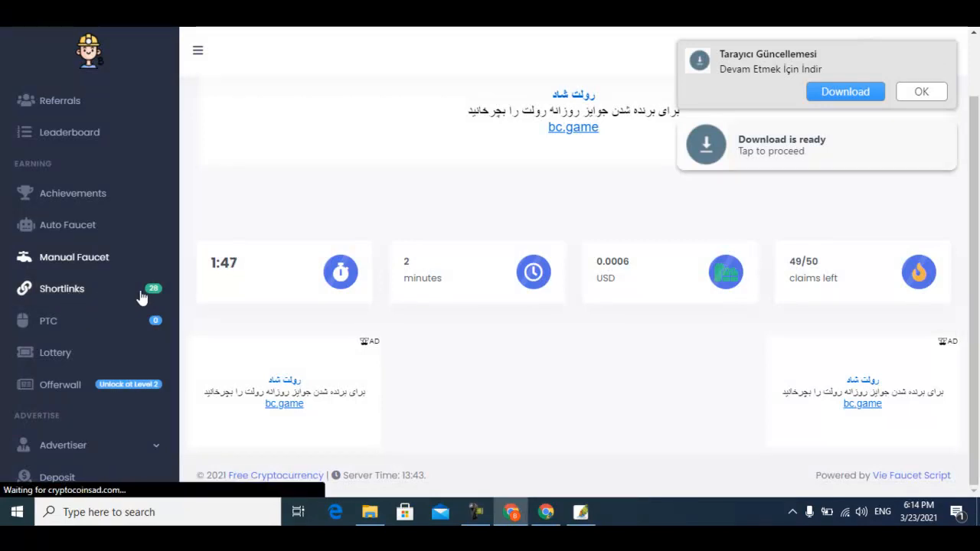
View the Shortlinks wall of 28 links worth 0.0006 USD each, dismissing the job advert.
click(62, 288)
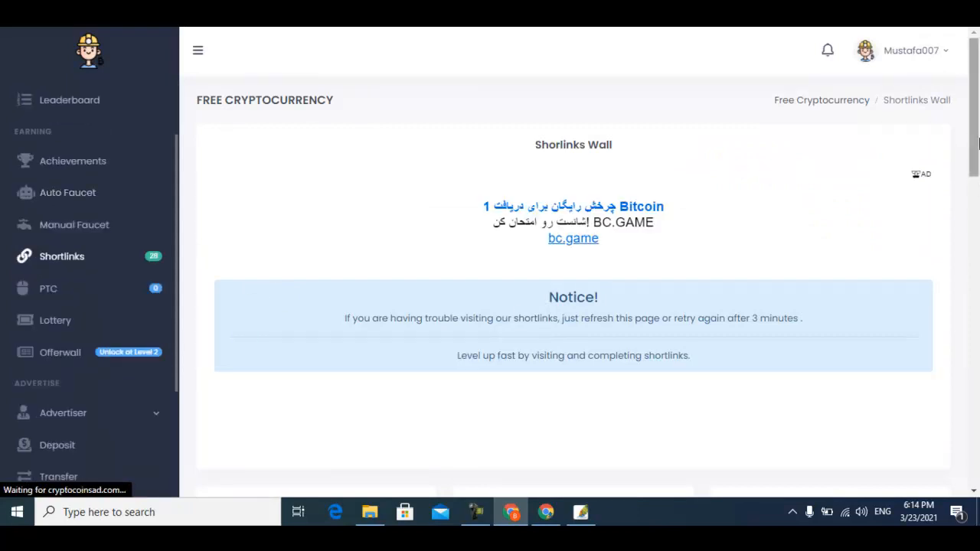
scroll(down, 3)
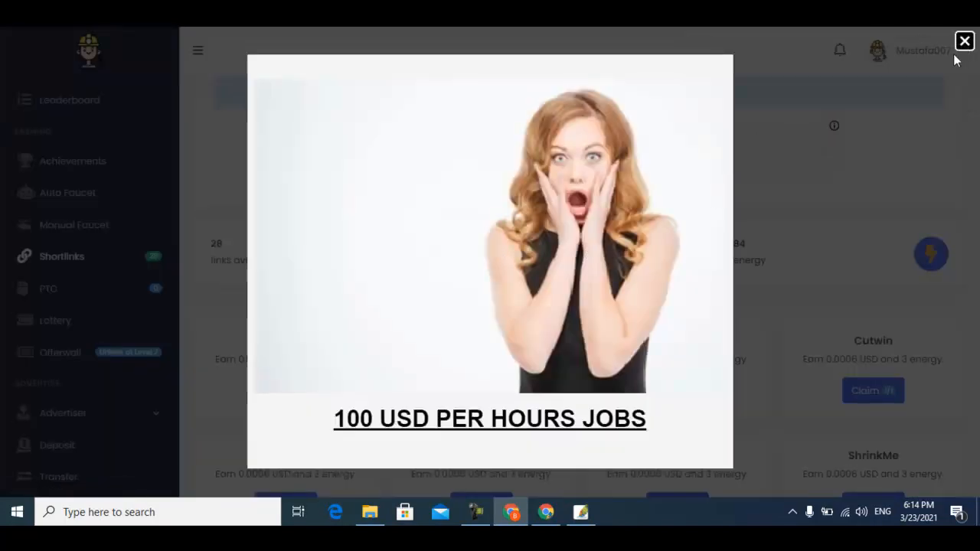
click(964, 40)
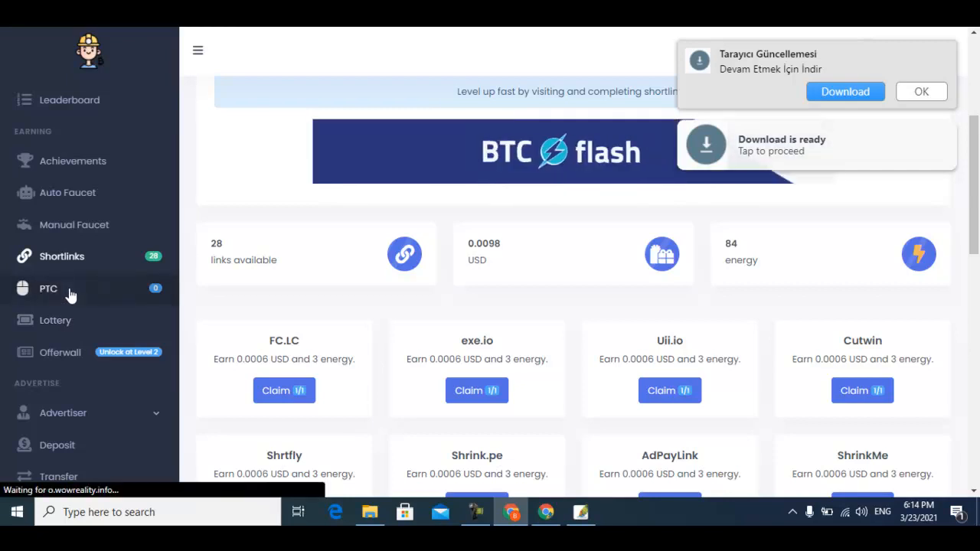
View the Paid To Click page, which reports 0 ads available.
click(49, 287)
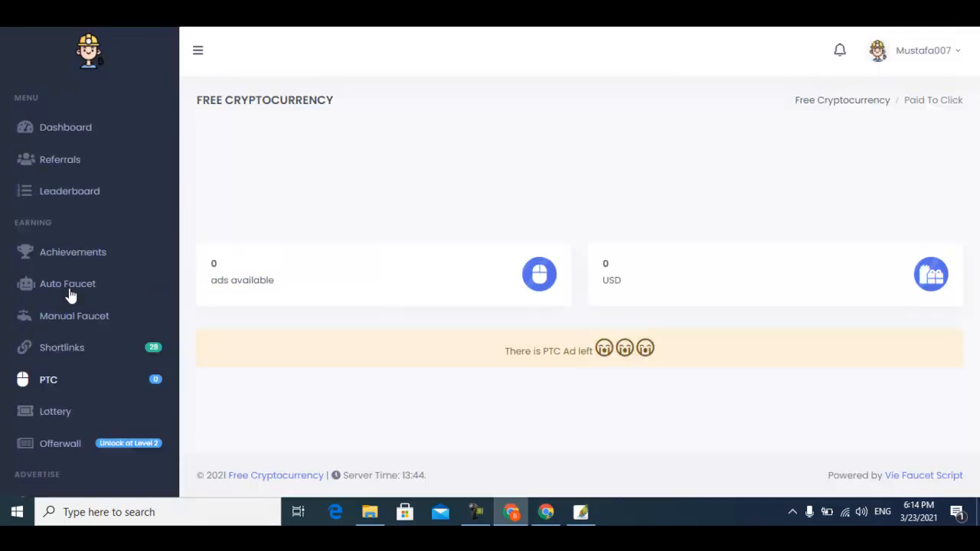
scroll(down, 3)
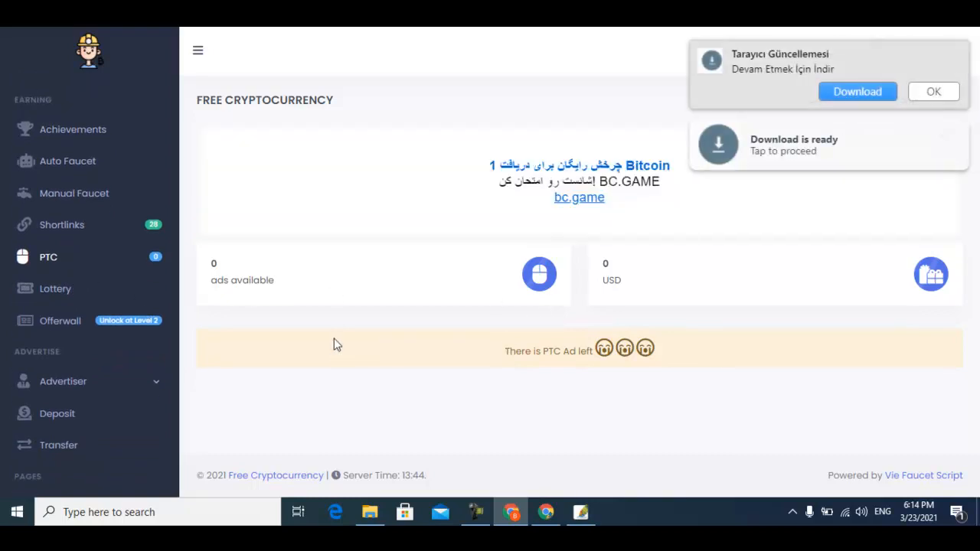
mouse_move(55, 288)
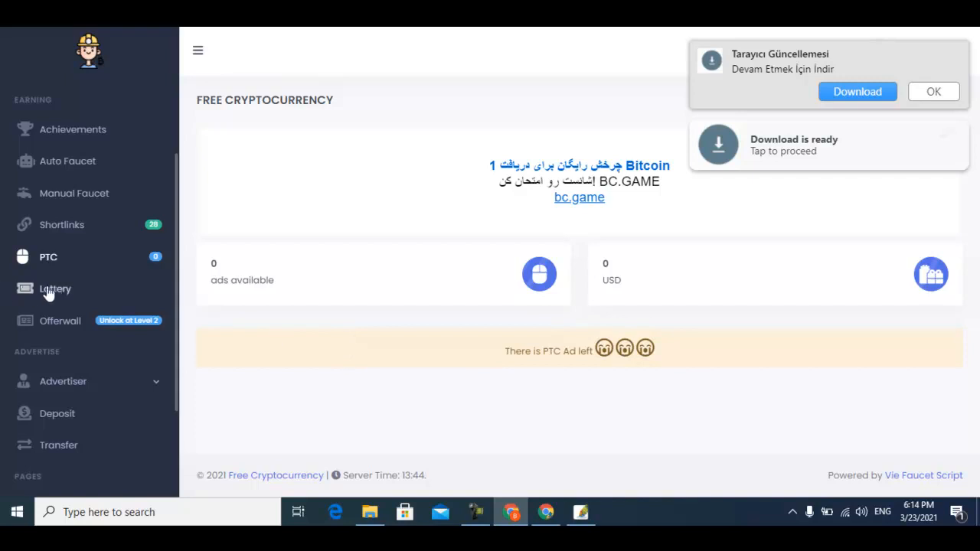
mouse_move(55, 288)
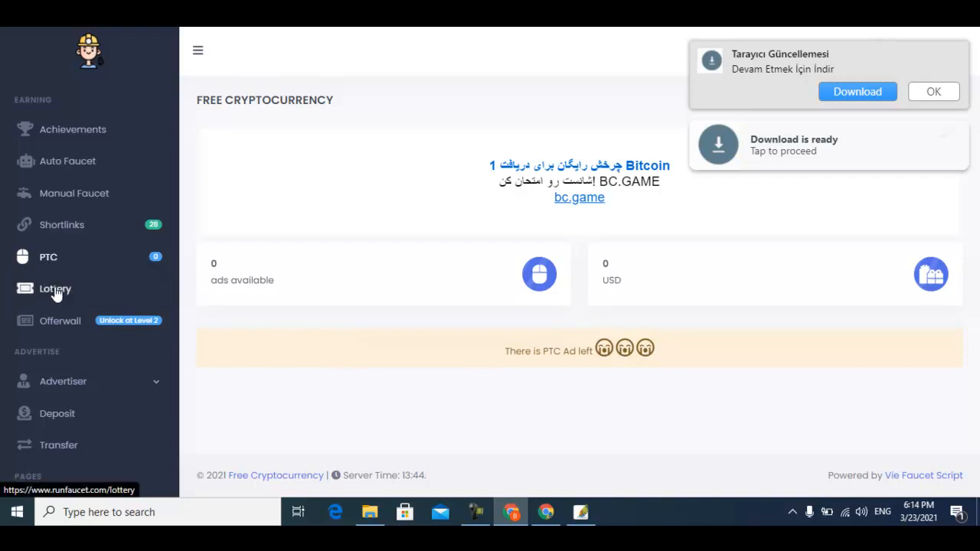
Review the Lottery page's roll countdown, 0.01 USD ticket form and recent winners, closing the advert.
click(55, 288)
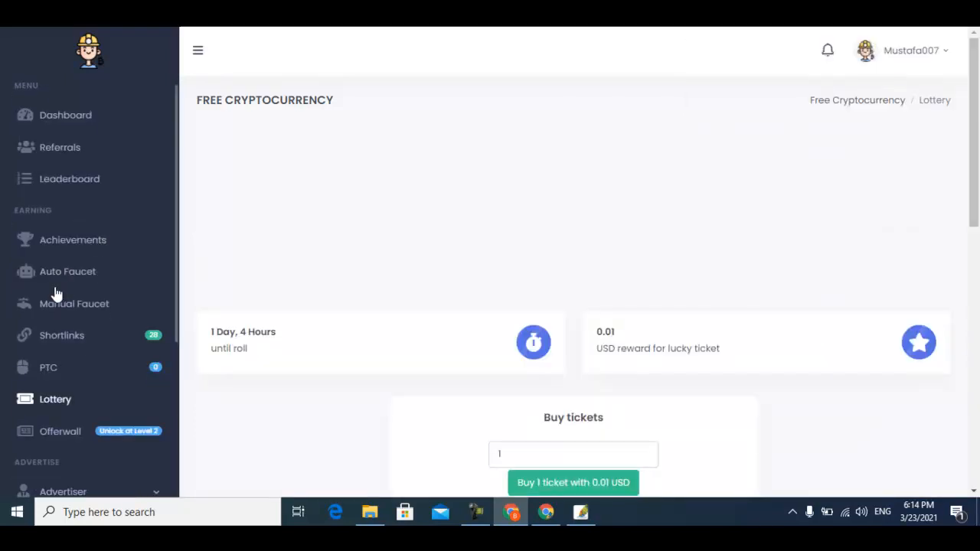
scroll(down, 3)
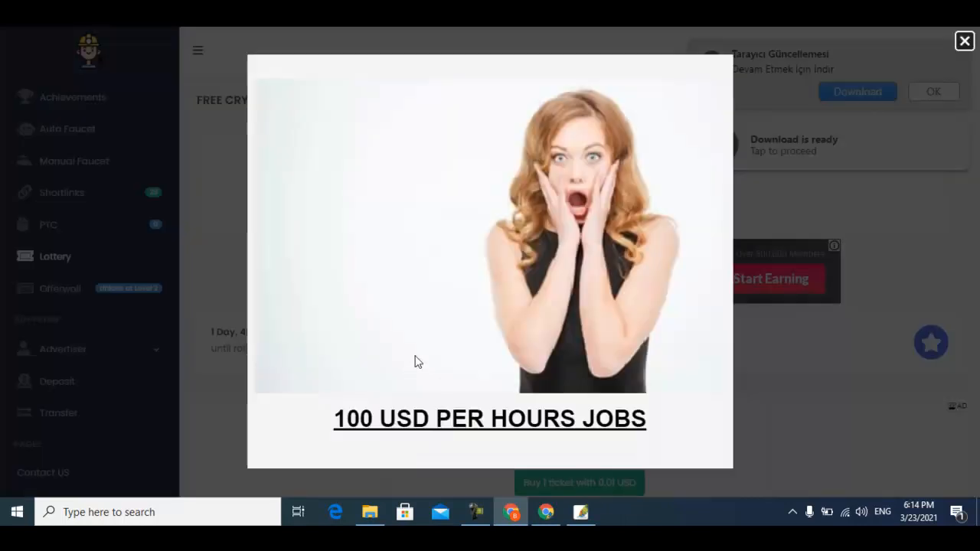
click(965, 40)
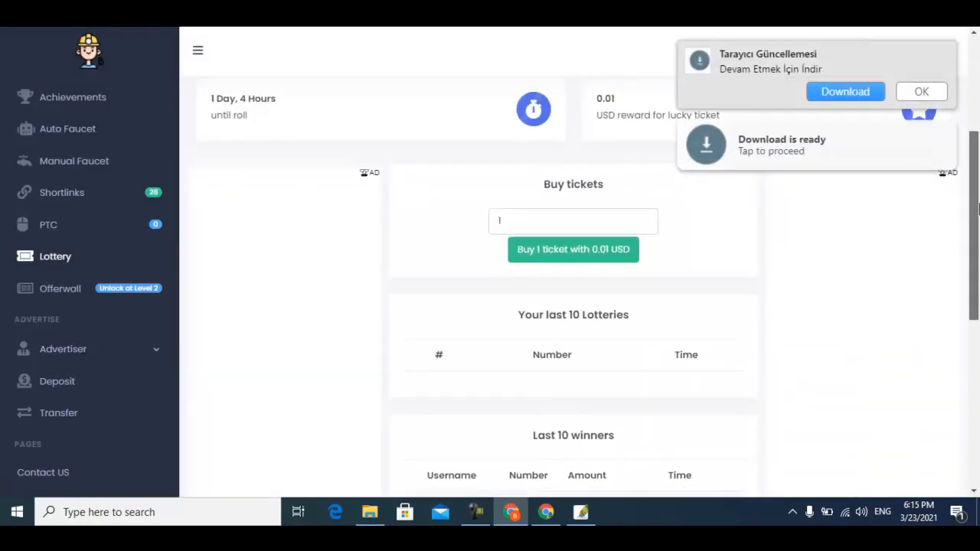
scroll(down, 3)
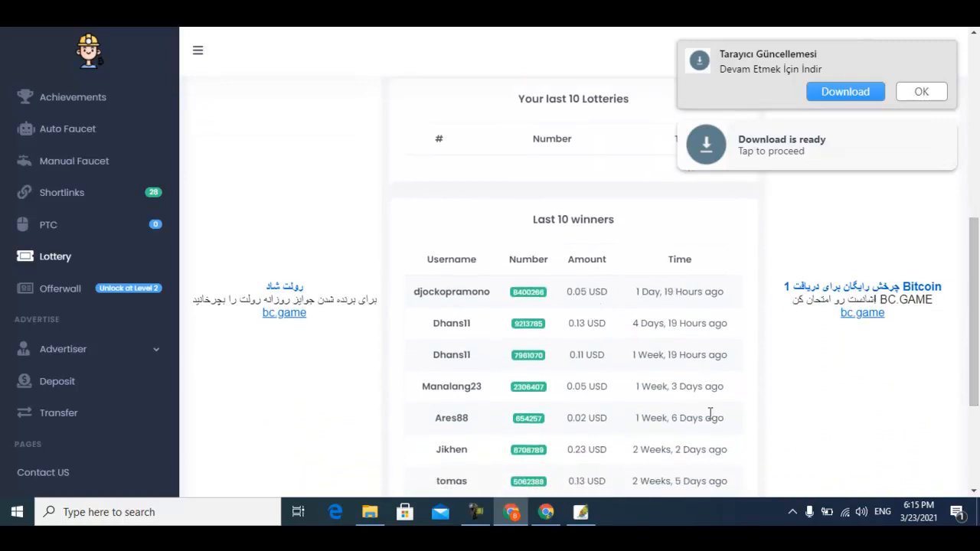
scroll(up, 3)
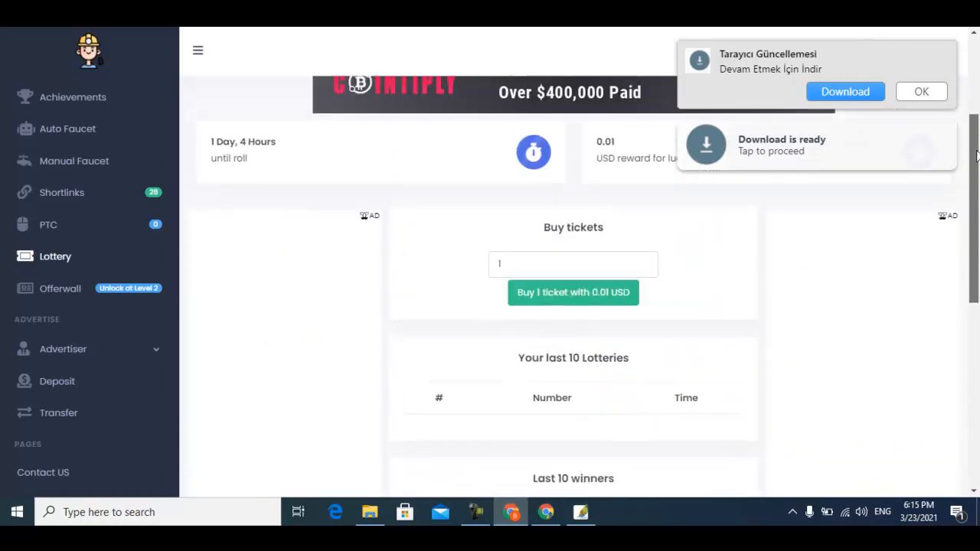
scroll(up, 3)
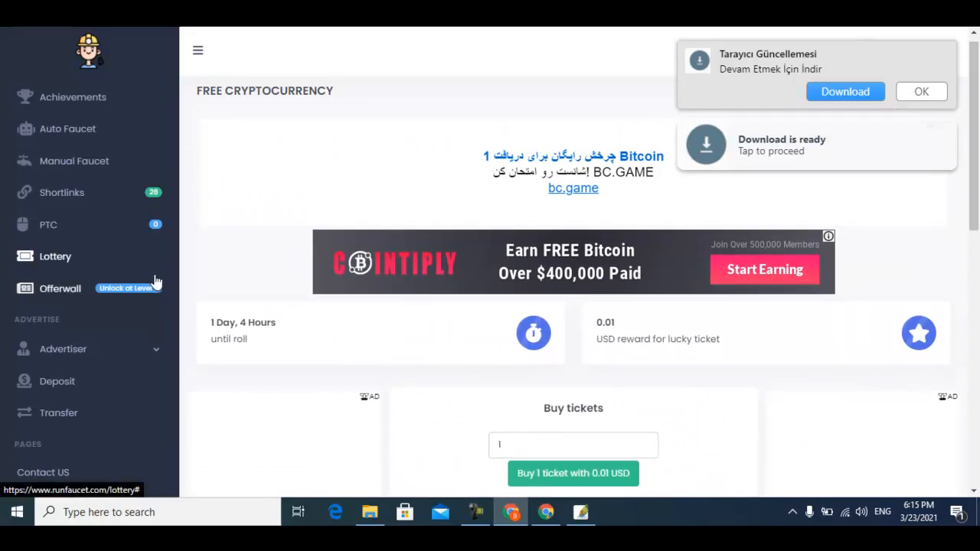
Review the dashboard's 0.0006 USD balance and the Withdraw section's currency options.
scroll(up, 3)
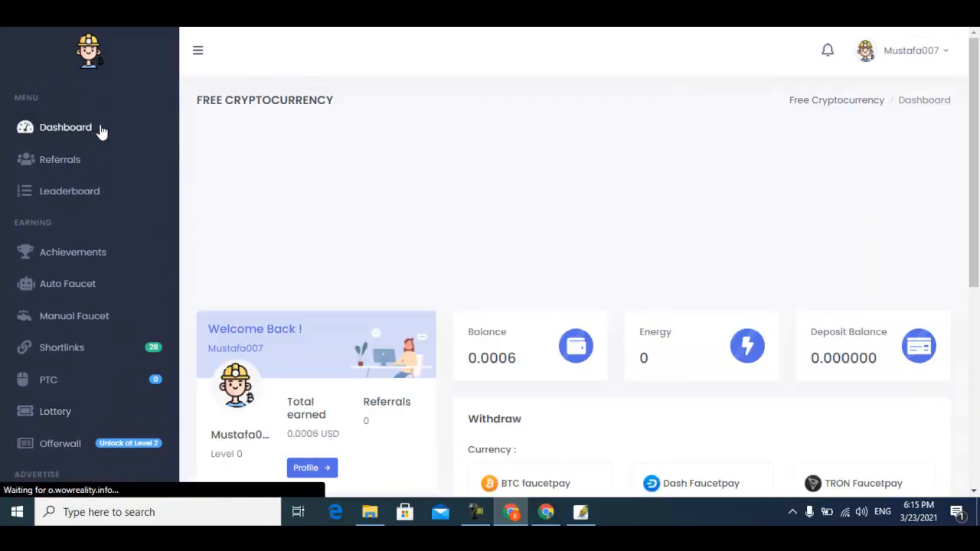
scroll(down, 3)
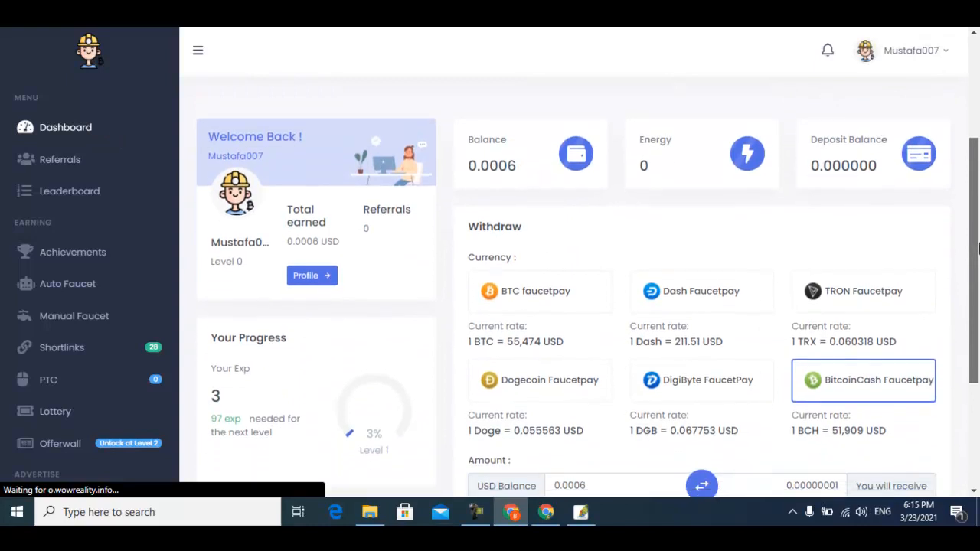
scroll(down, 3)
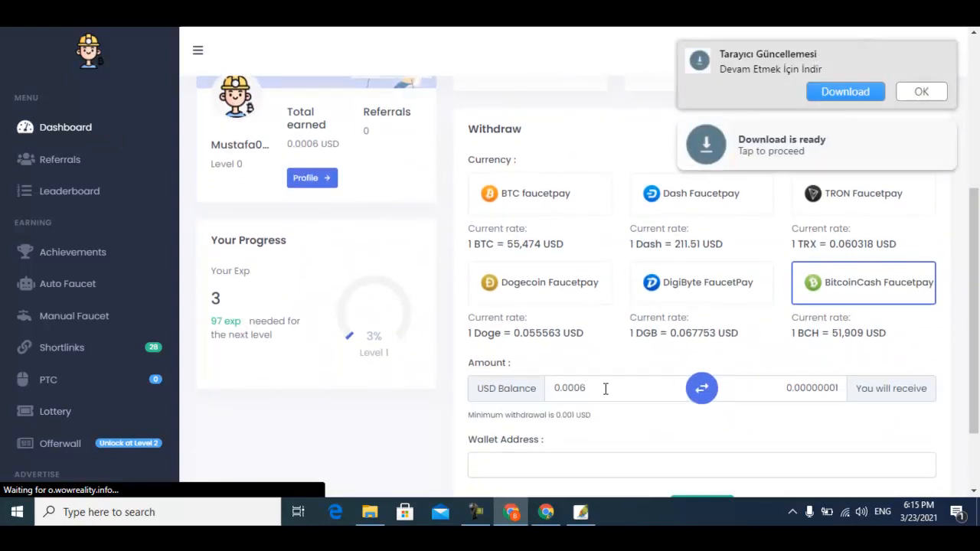
mouse_move(606, 407)
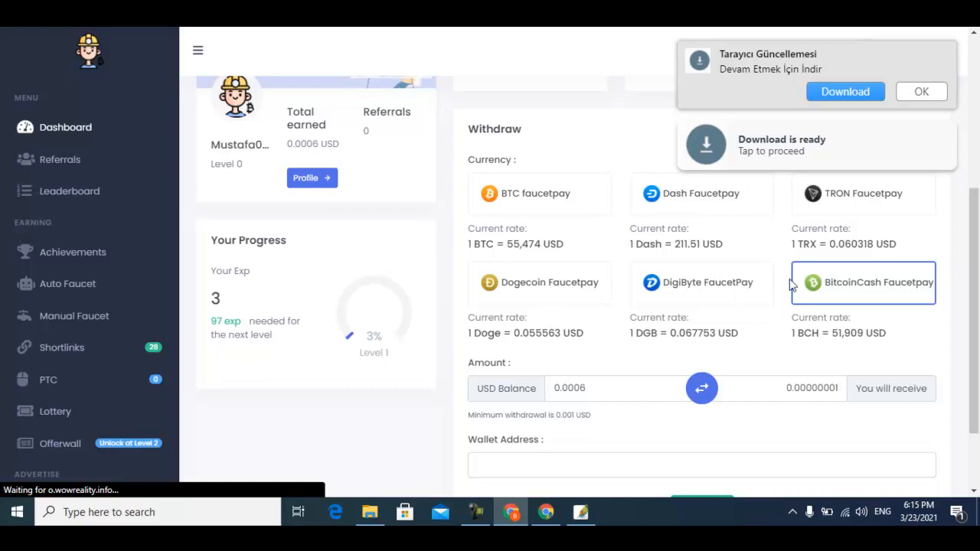
mouse_move(759, 253)
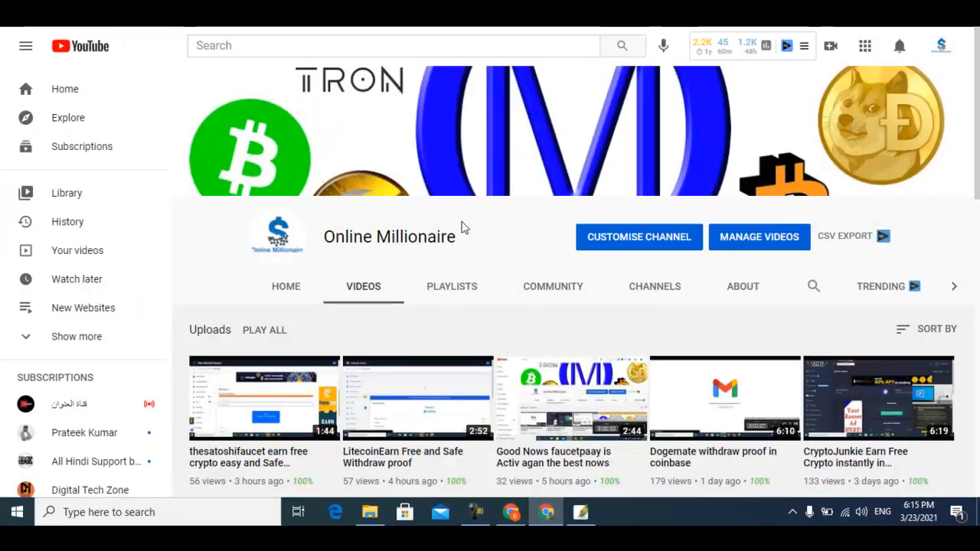
mouse_move(476, 231)
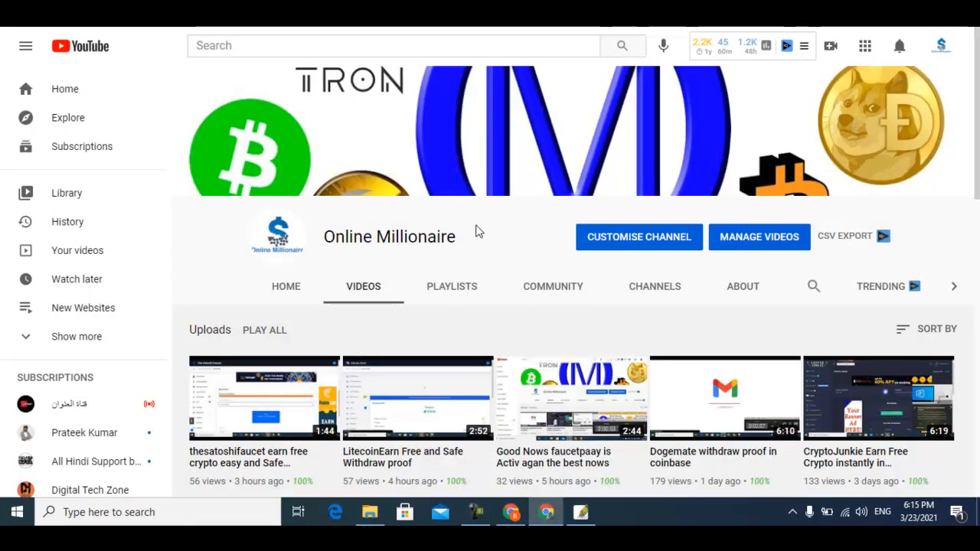